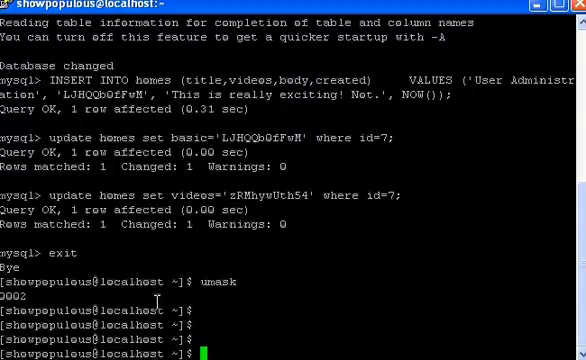
# - Run su and enter the password to become root
pyautogui.write('s')
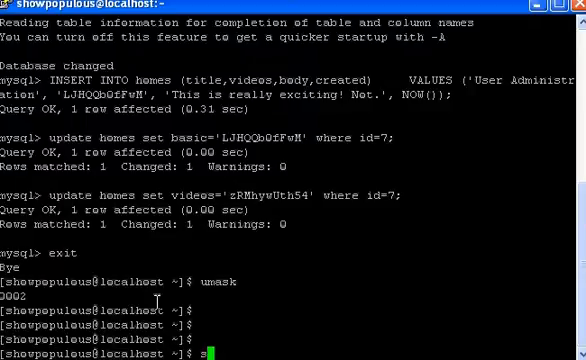
pyautogui.write('u -')
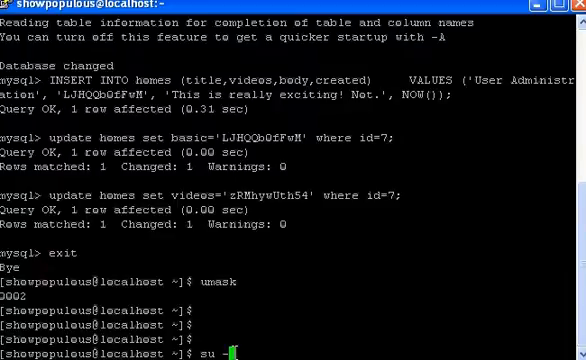
pyautogui.press('Return')
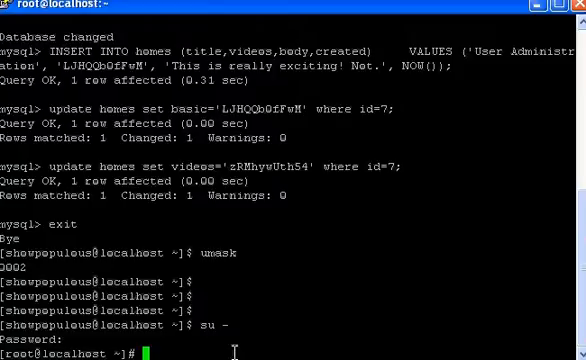
# - Install mod_ssl and openssl with yum and let the transaction finish
pyautogui.write('yum')
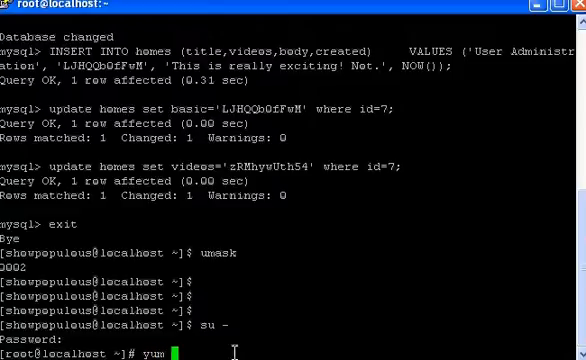
pyautogui.write('install mod')
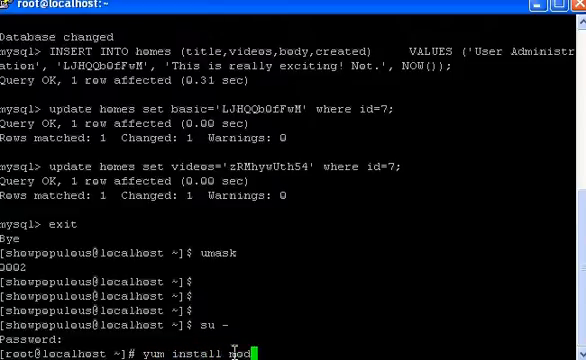
pyautogui.write('ssl')
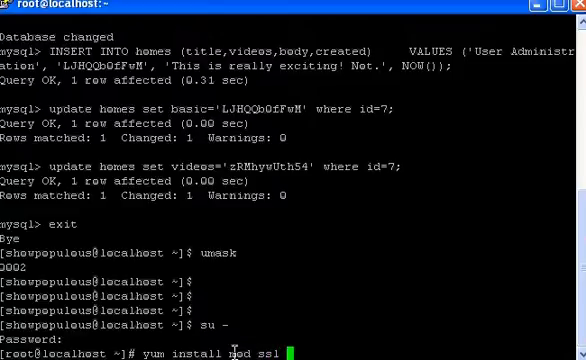
pyautogui.write('open')
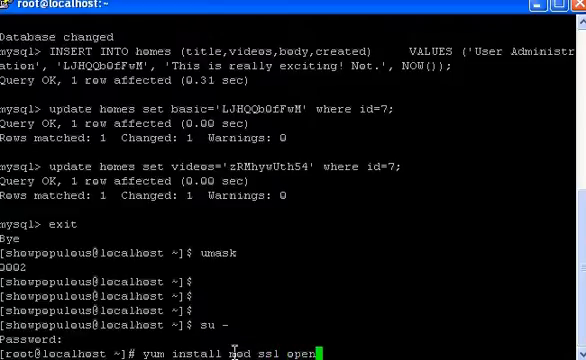
pyautogui.write('ssl')
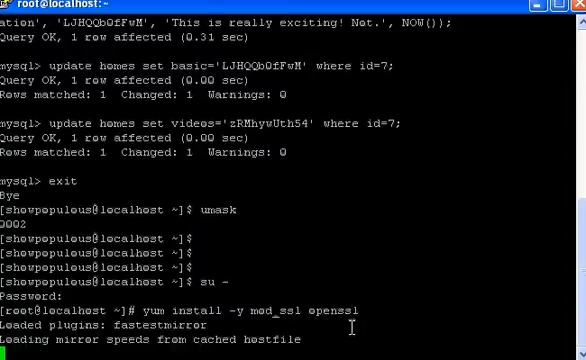
pyautogui.scroll(-3)
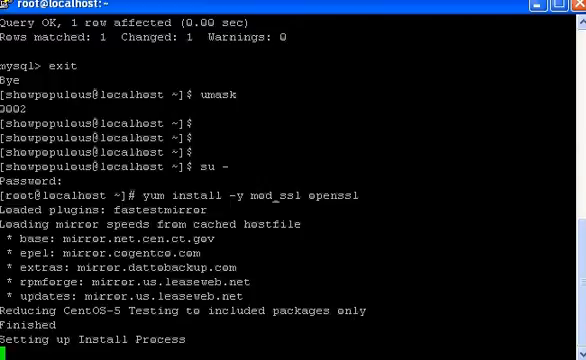
# - Enter the command openssl genrsa -out ca.key 1024 at the prompt
pyautogui.write('openssl genrsa -out ca.key 1024')
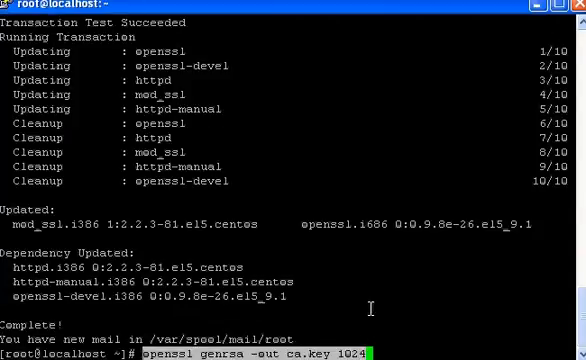
# - Generate the 1024-bit ca.key and start openssl req for ca.csr
pyautogui.press('Return')
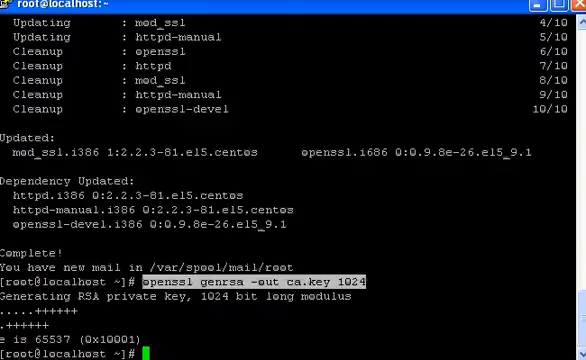
pyautogui.press('Return')
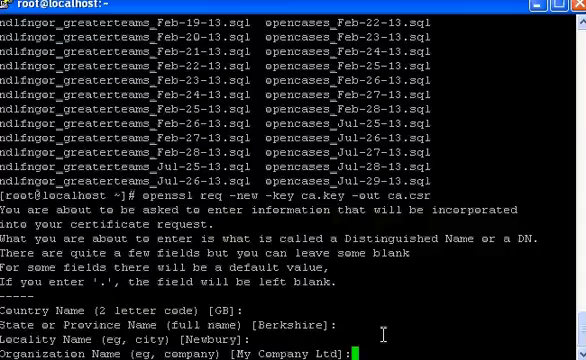
# - Accept the default organization and leave unit and common name blank to finish ca.csr
pyautogui.press('enter')
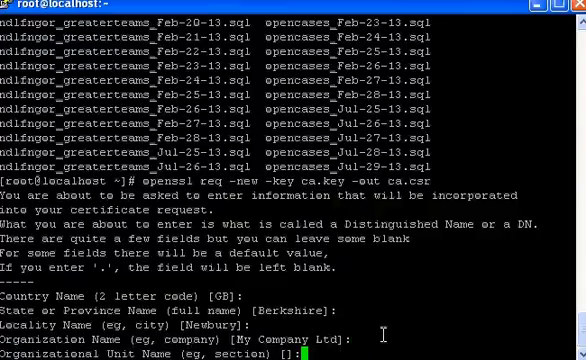
pyautogui.press('enter')
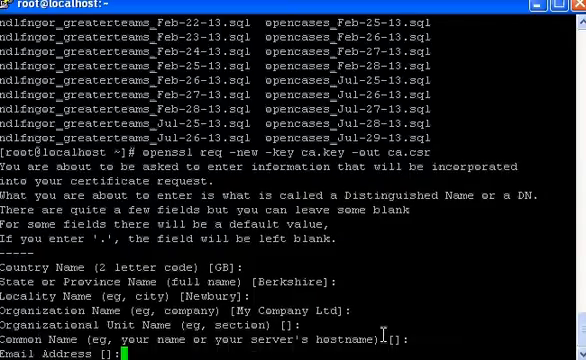
pyautogui.press('Return')
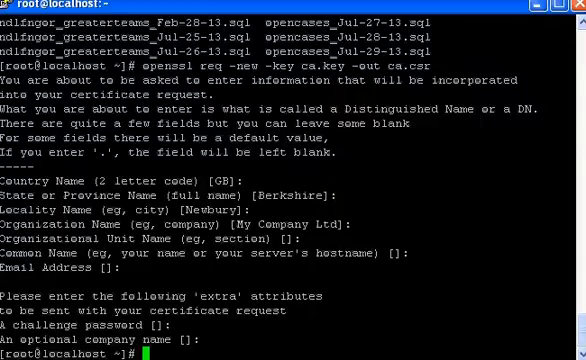
# - Enter openssl x509 -req -days 365 -in ca.csr -signkey ca.key -out ca.crt at the prompt
pyautogui.write('openssl x509 -req -days 365 -in ca.csr -signkey ca.key -out ca.crt')
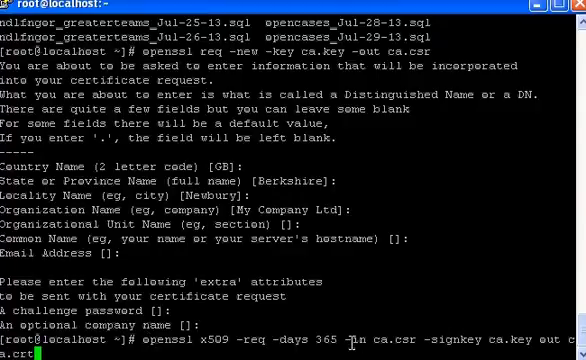
# - Self-sign ca.csr into a 365-day ca.crt and prepare cp ca.crt /etc/pki/tls/certs
pyautogui.press('Return')
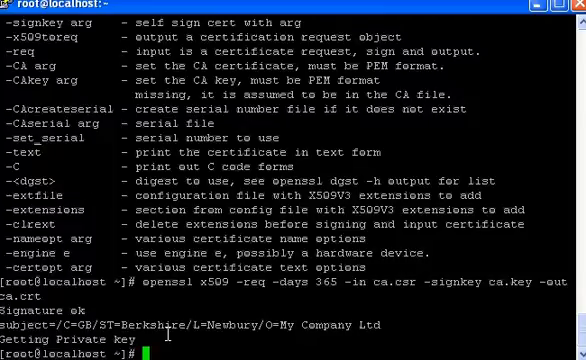
pyautogui.write('cp ca.crt /etc/pki/tls/certs')
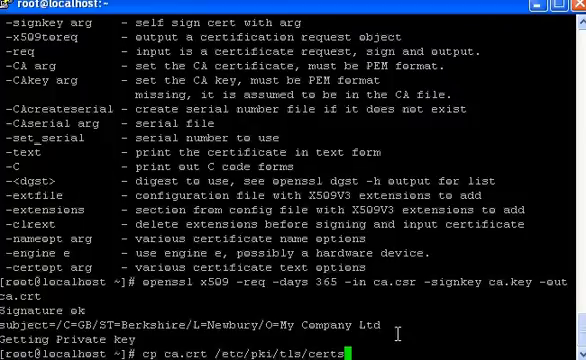
# - Copy ca.crt into /etc/pki/tls/certs and prepare less /etc/httpd/conf.d/ssl.conf
pyautogui.press('Return')
pyautogui.write('cp ca.key /etc/pki/tls/private/ca.key')
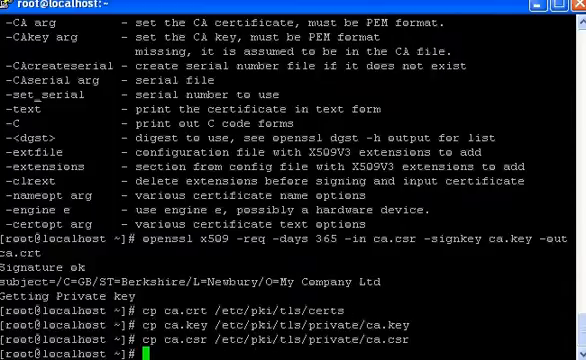
pyautogui.write('less /etc/httpd/conf.d/ssl.conf')
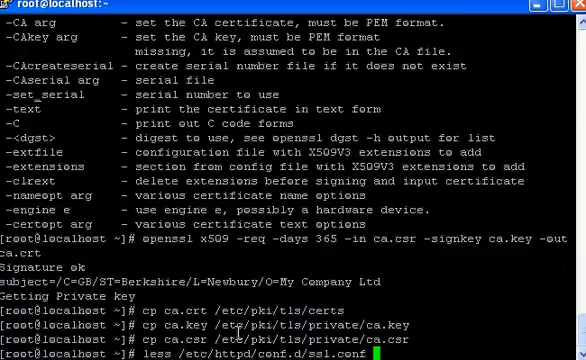
pyautogui.press('Return')
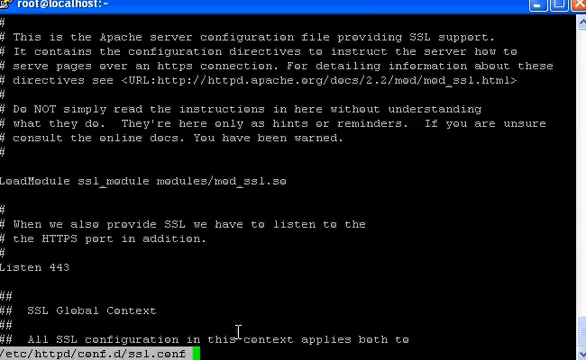
pyautogui.scroll(-3)
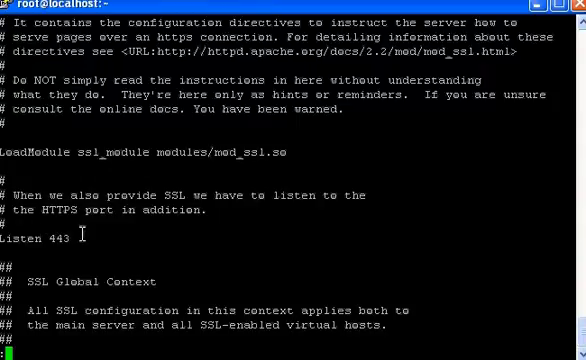
pyautogui.scroll(-3)
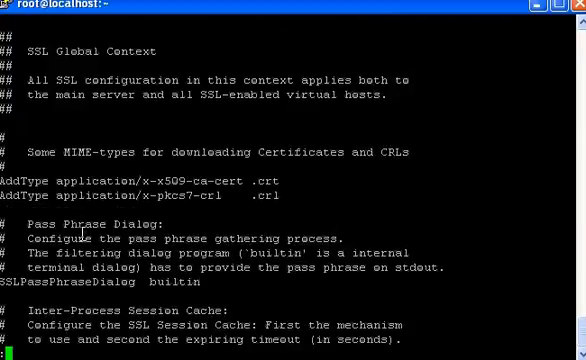
pyautogui.scroll(-3)
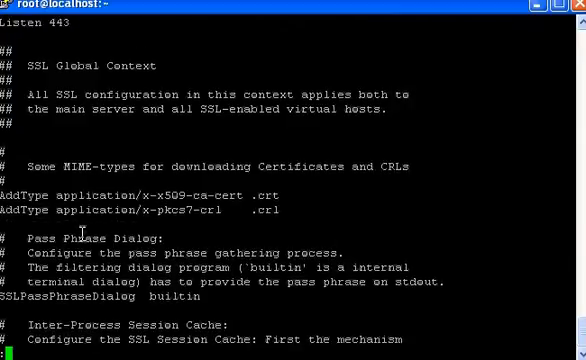
pyautogui.scroll(-3)
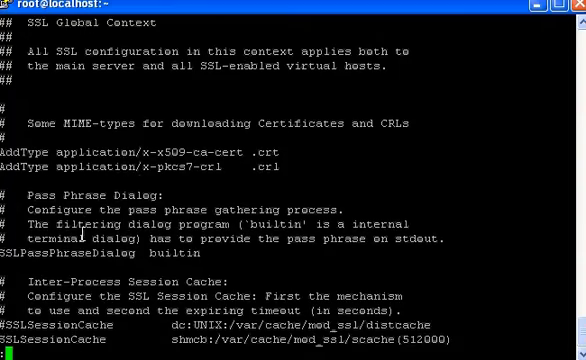
pyautogui.scroll(-3)
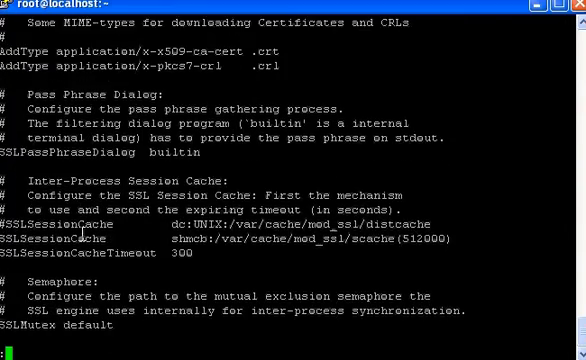
pyautogui.scroll(-3)
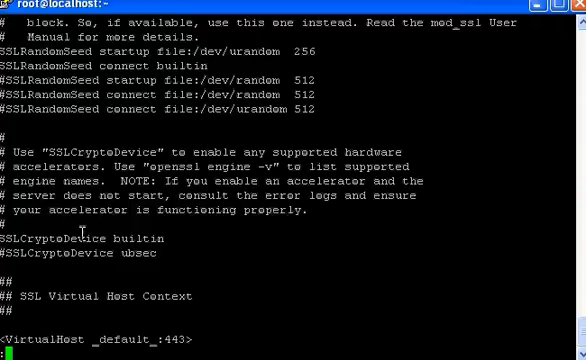
pyautogui.scroll(-3)
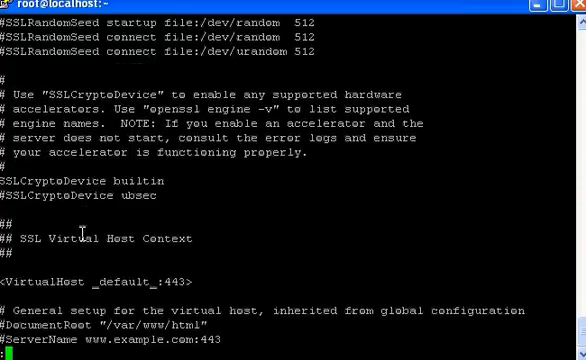
pyautogui.scroll(-3)
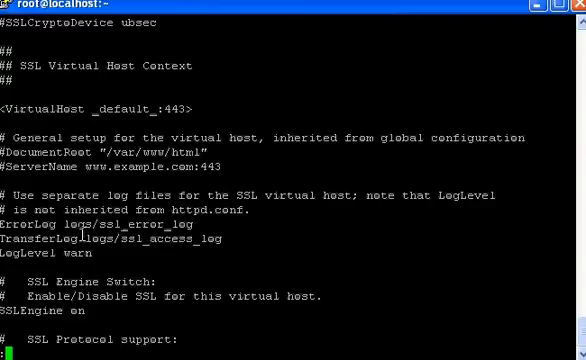
pyautogui.scroll(-3)
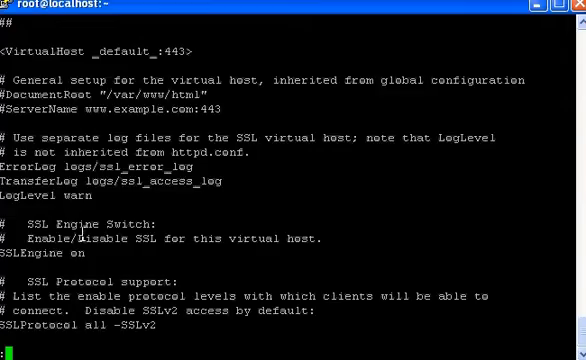
pyautogui.scroll(-3)
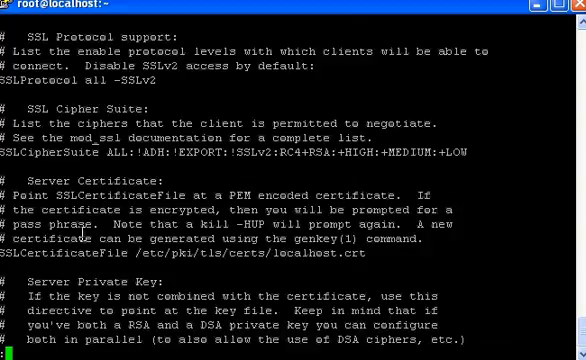
pyautogui.scroll(-3)
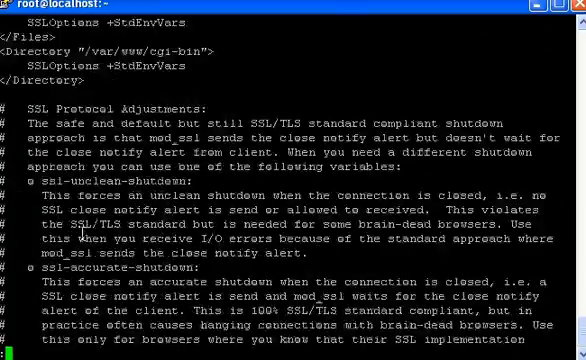
pyautogui.scroll(-3)
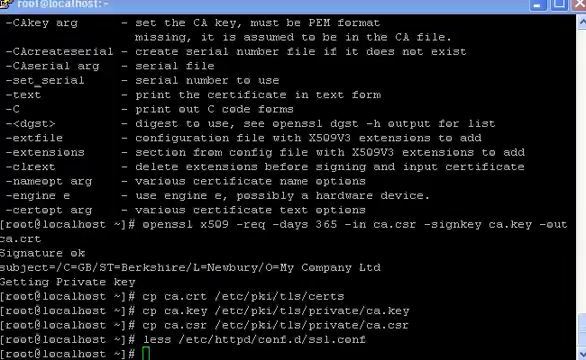
# - Edit /etc/httpd/conf.d/ssl.conf in vi at the SSLCertificateFile directive
pyautogui.write('vi +/SSLCertificateFile /etc/httpd/conf.d/ssl.conf')
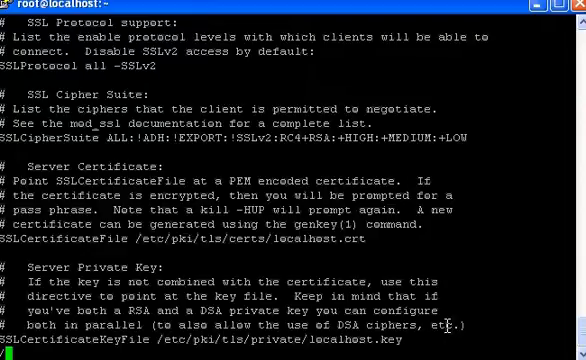
pyautogui.write('SSLCertificate')
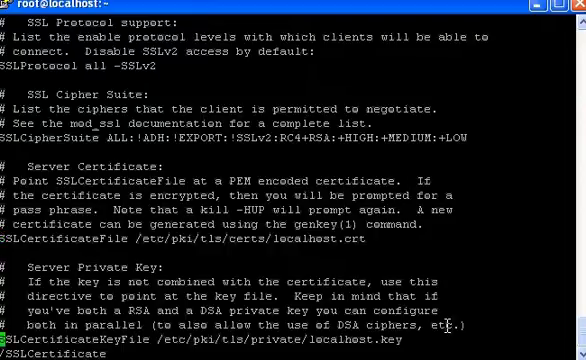
# - Comment out the localhost.crt line and add SSLCertificateFile /etc/pki/tls/certs/ca.crt
pyautogui.scroll(-3)
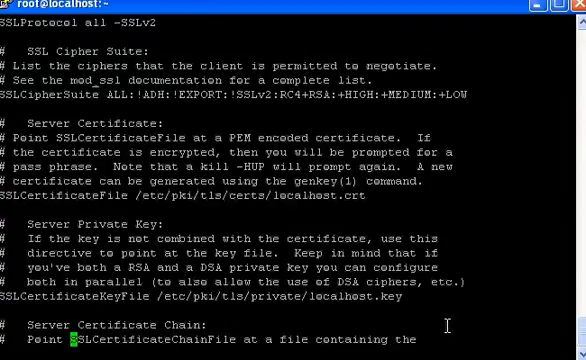
pyautogui.scroll(-3)
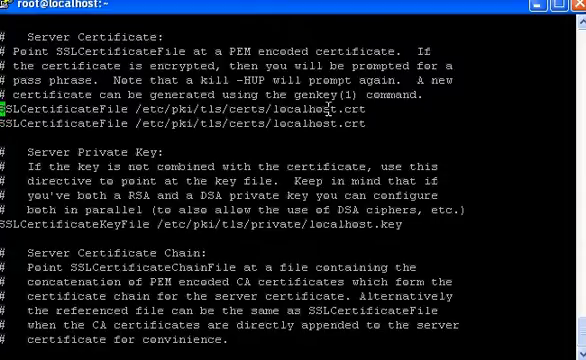
pyautogui.press('i')
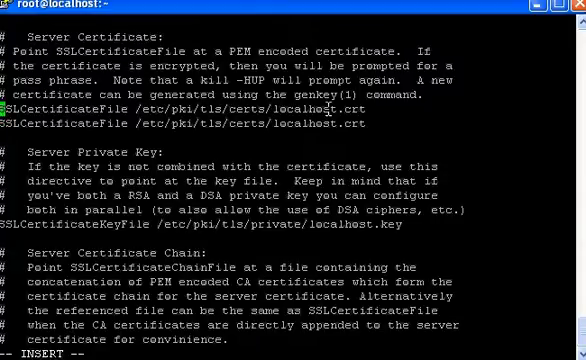
pyautogui.write('#')
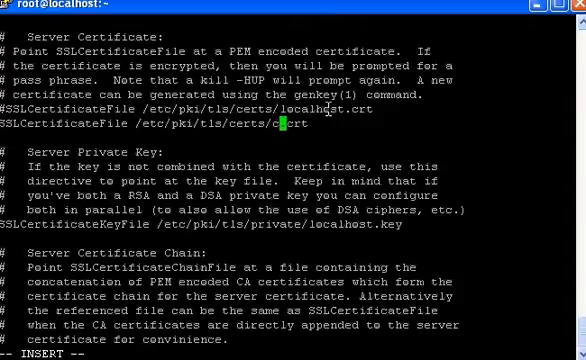
pyautogui.write('a')
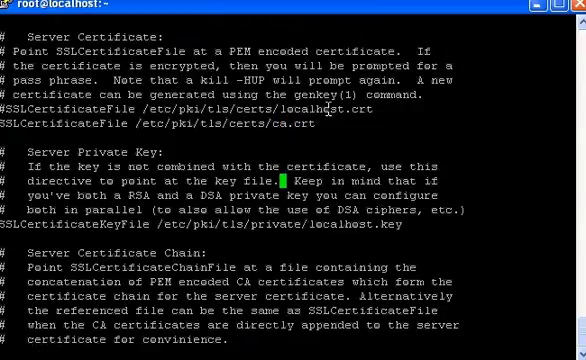
pyautogui.moveTo(288, 228)
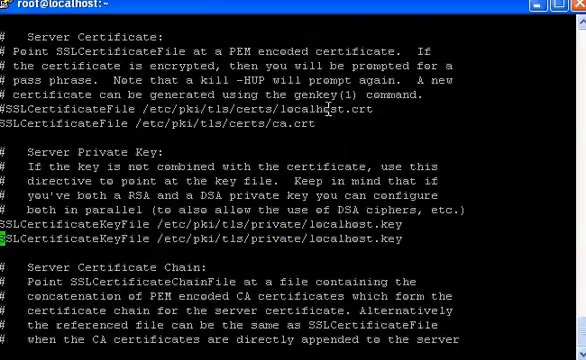
pyautogui.press('i')
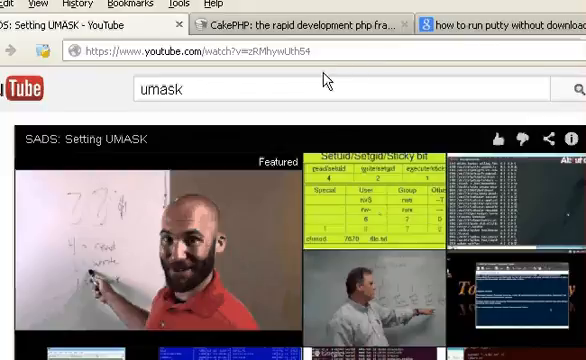
# - Browse to devcake:443 in a new Firefox tab, getting Apache's 400 Bad Request page
pyautogui.click(200, 56)
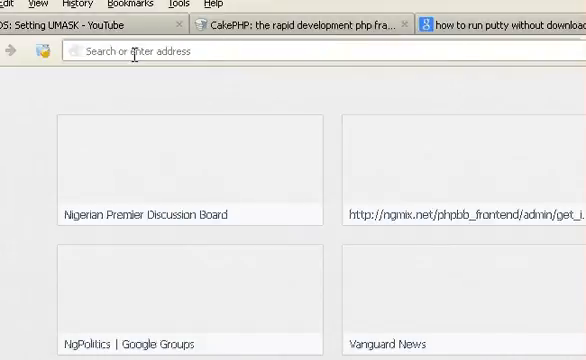
pyautogui.write('devcake/')
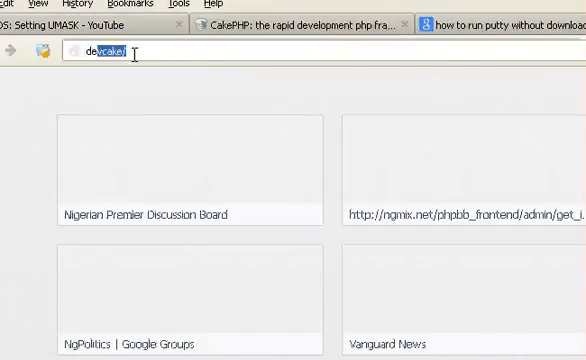
pyautogui.write('devcake:')
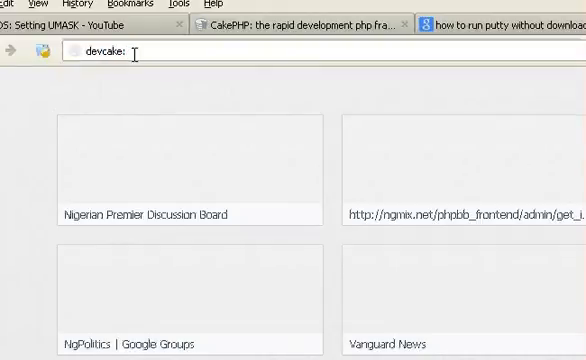
pyautogui.write('443')
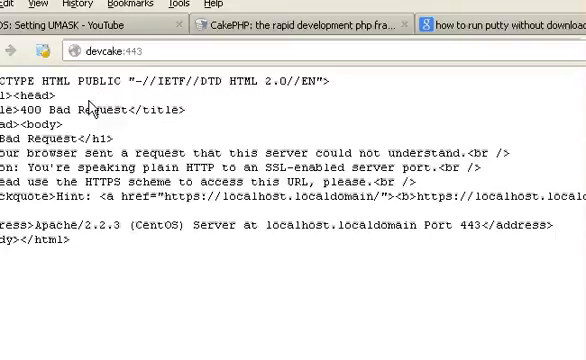
pyautogui.moveTo(90, 110)
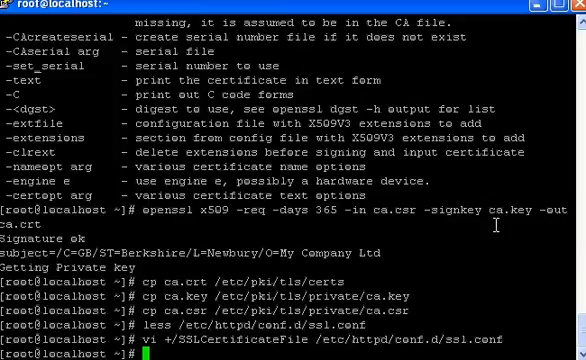
# - Return to the PuTTY shell prompt and begin a service command
pyautogui.write('service')
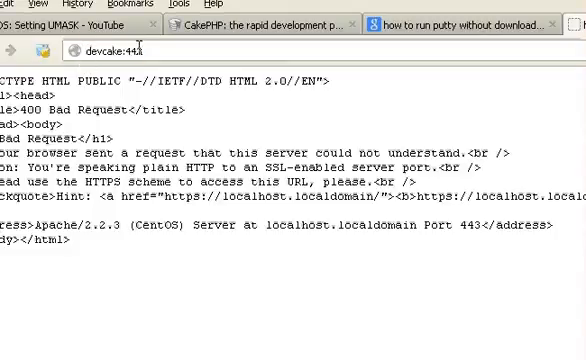
pyautogui.write('http')
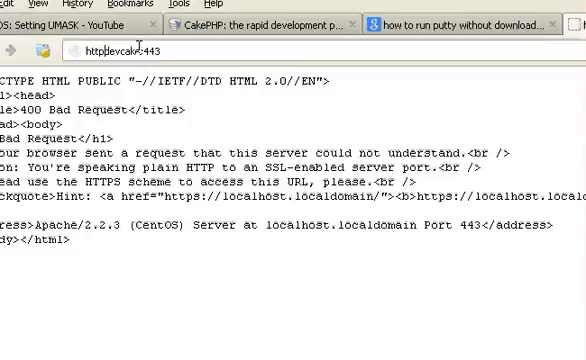
pyautogui.write('https://devcake:443')
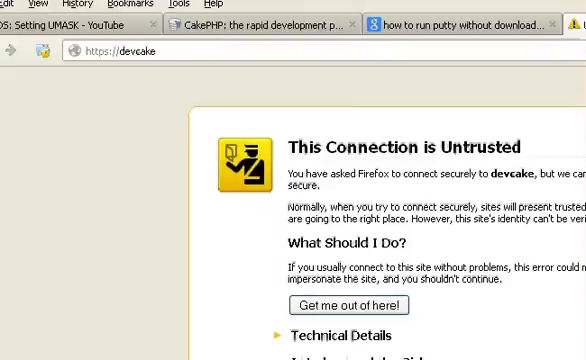
pyautogui.moveTo(398, 324)
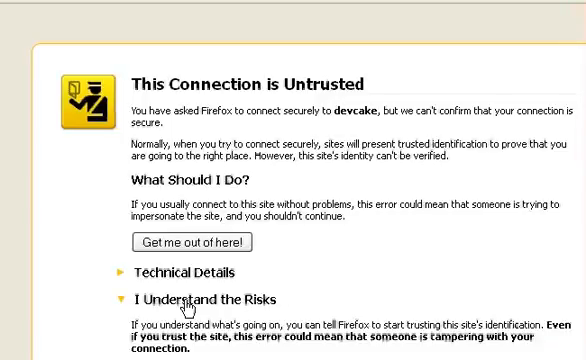
pyautogui.moveTo(184, 304)
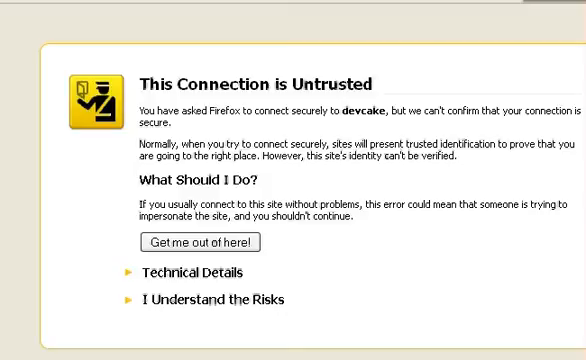
pyautogui.moveTo(442, 158)
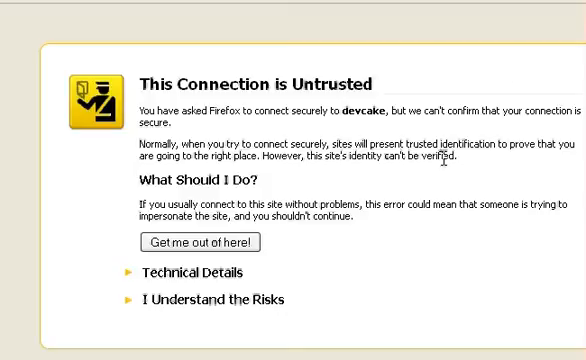